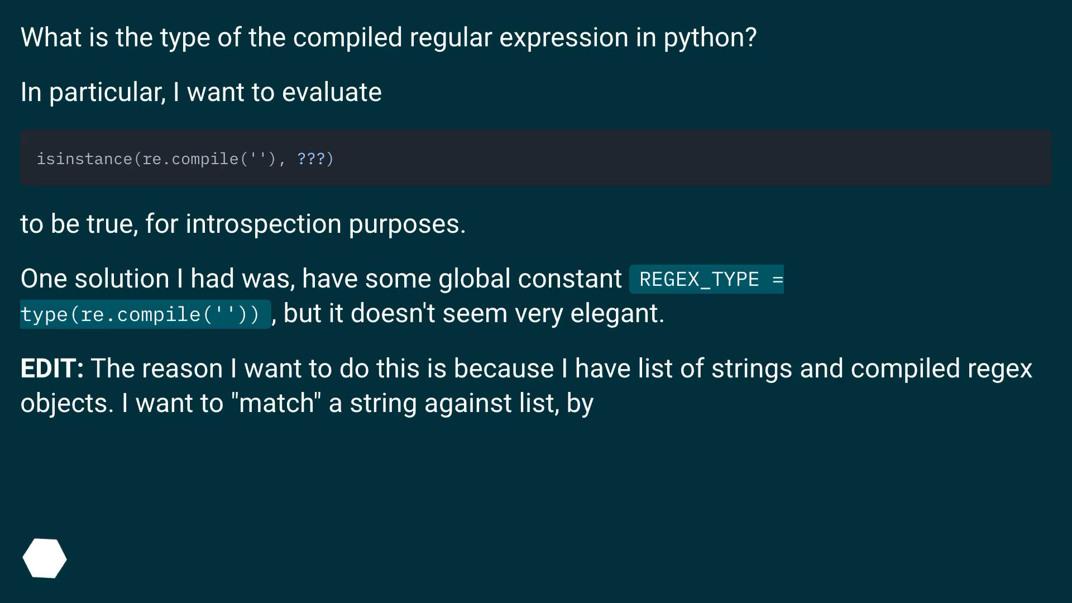
# Advance the slideshow to the answer recommending type() to find the compiled regex's type at runtime.
pyautogui.scroll(-3)
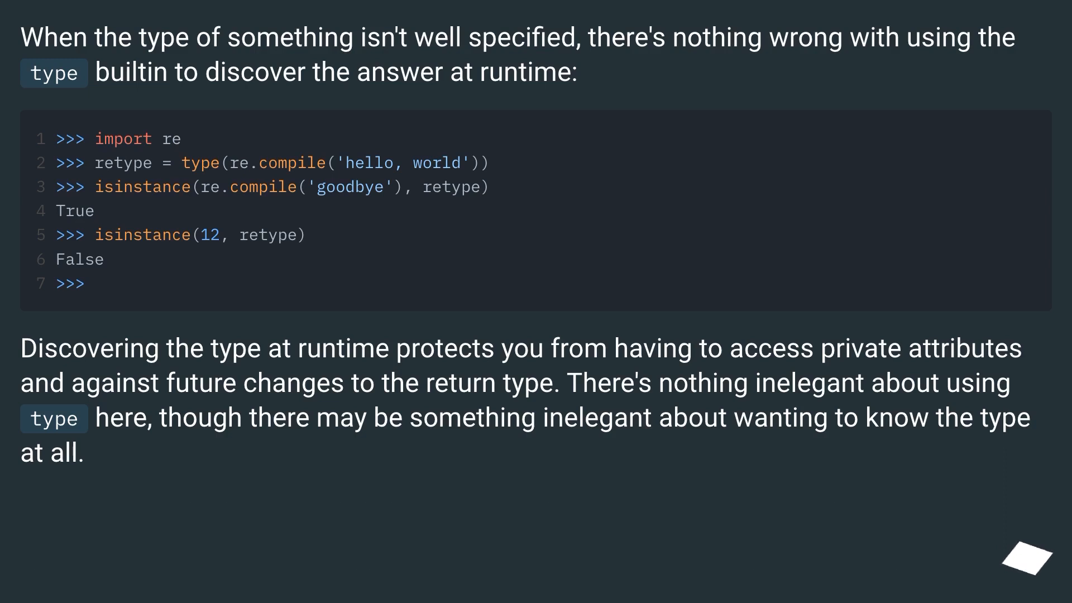
pyautogui.click(1034, 557)
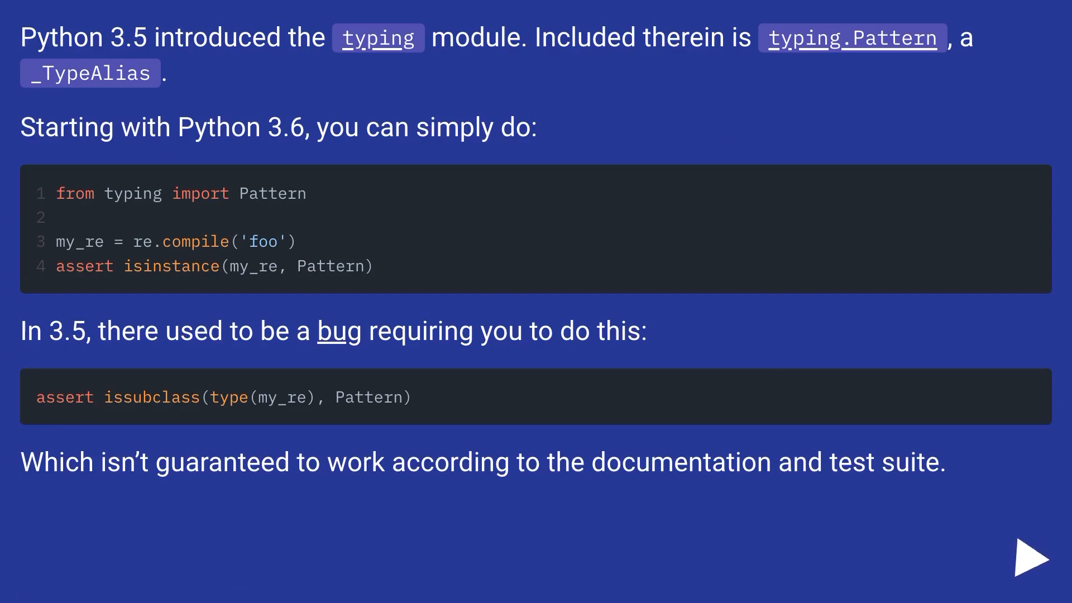
# Advance through the slides to the answer about typing.Pattern with isinstance in Python 3.6 and the 3.5 issubclass workaround.
pyautogui.click(1032, 553)
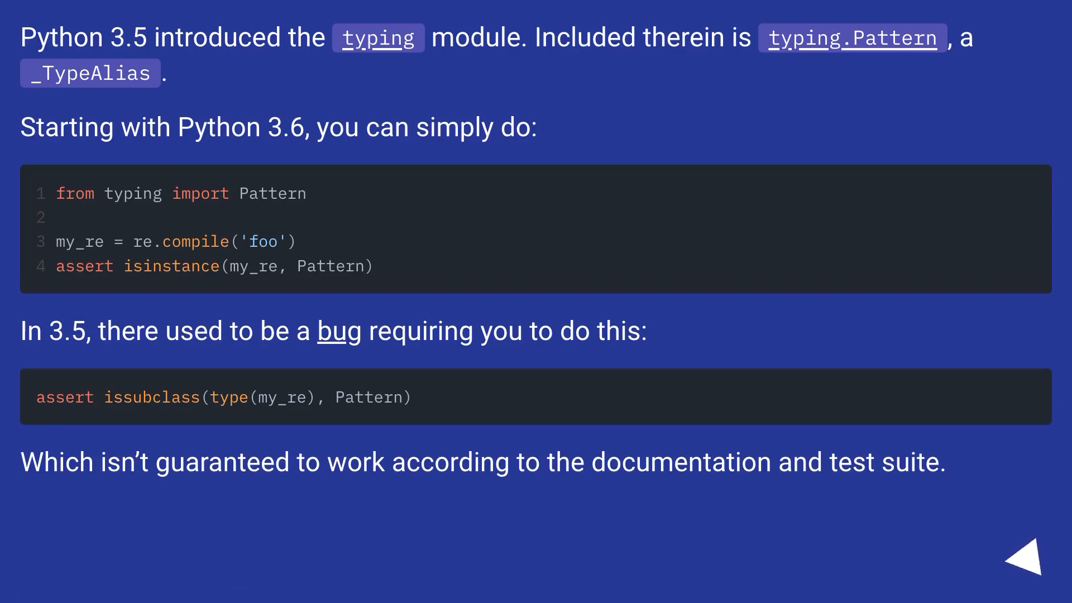
pyautogui.click(1033, 554)
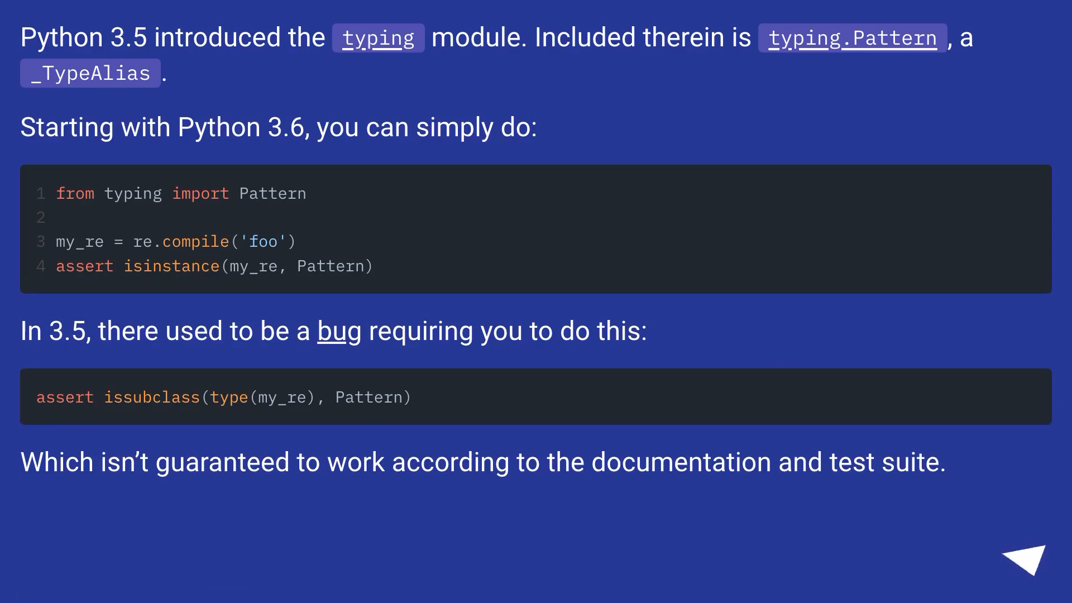
pyautogui.click(1032, 554)
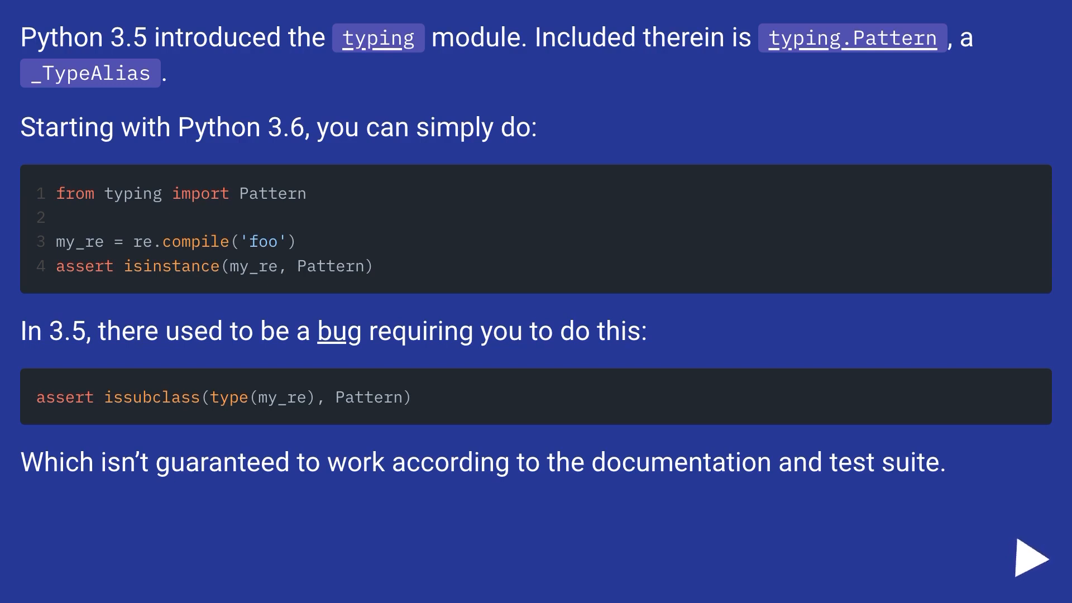
pyautogui.click(1029, 558)
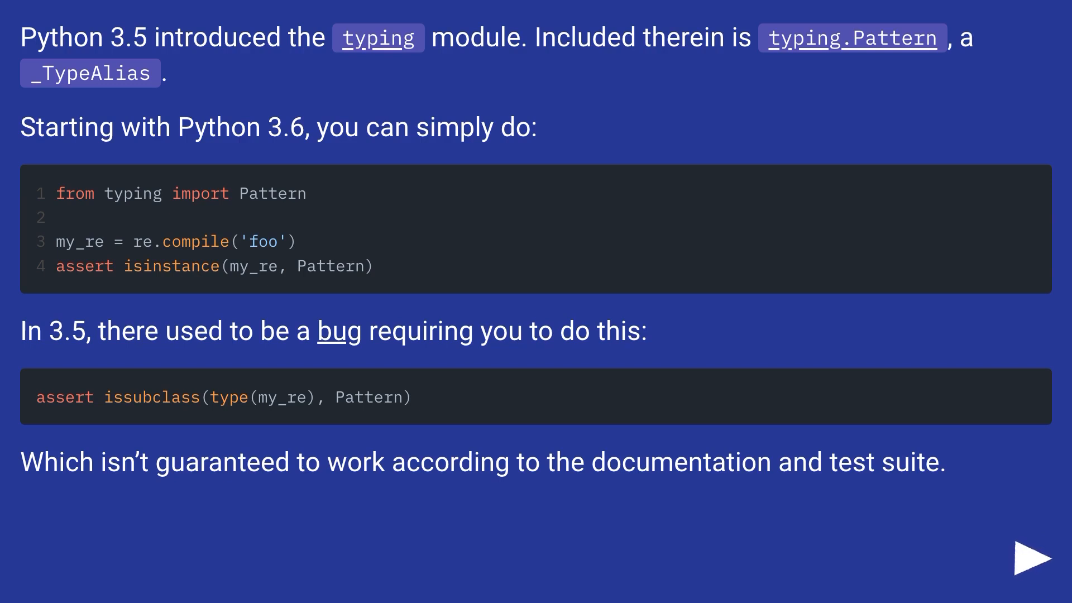
pyautogui.click(1035, 557)
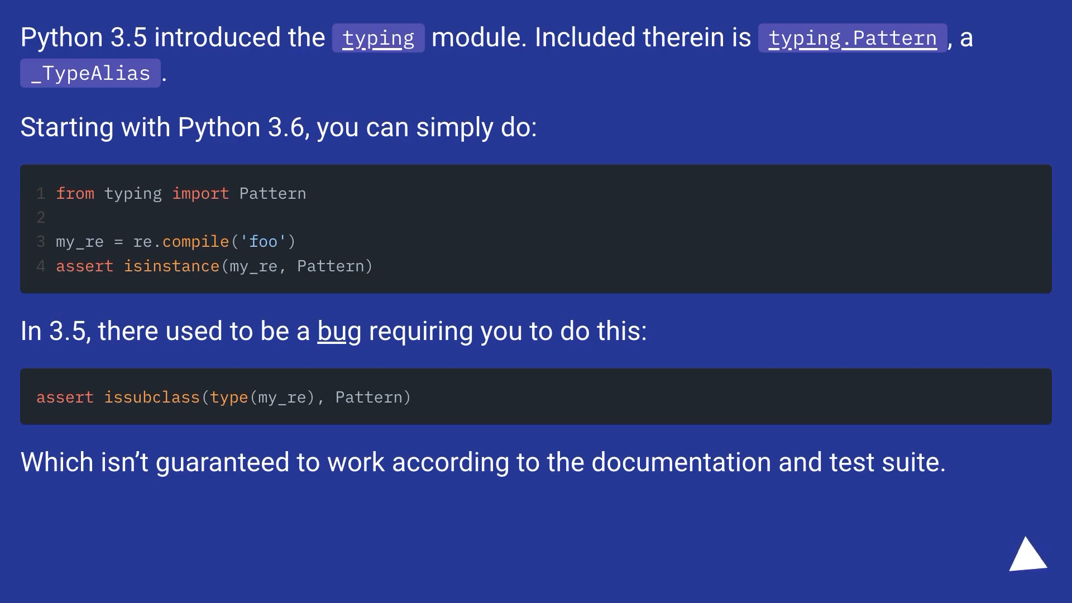
pyautogui.click(1024, 554)
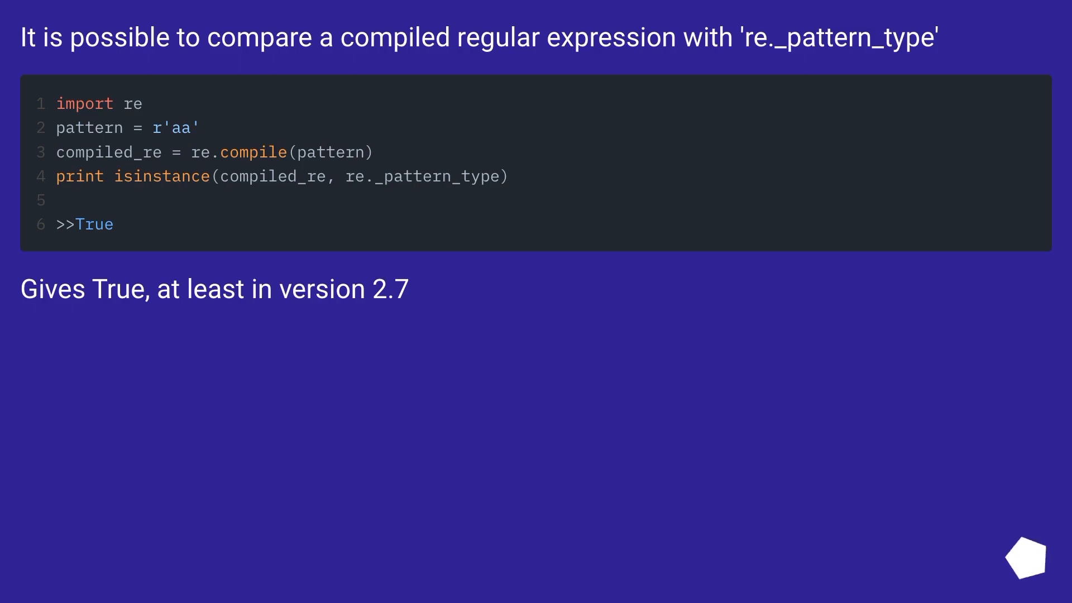